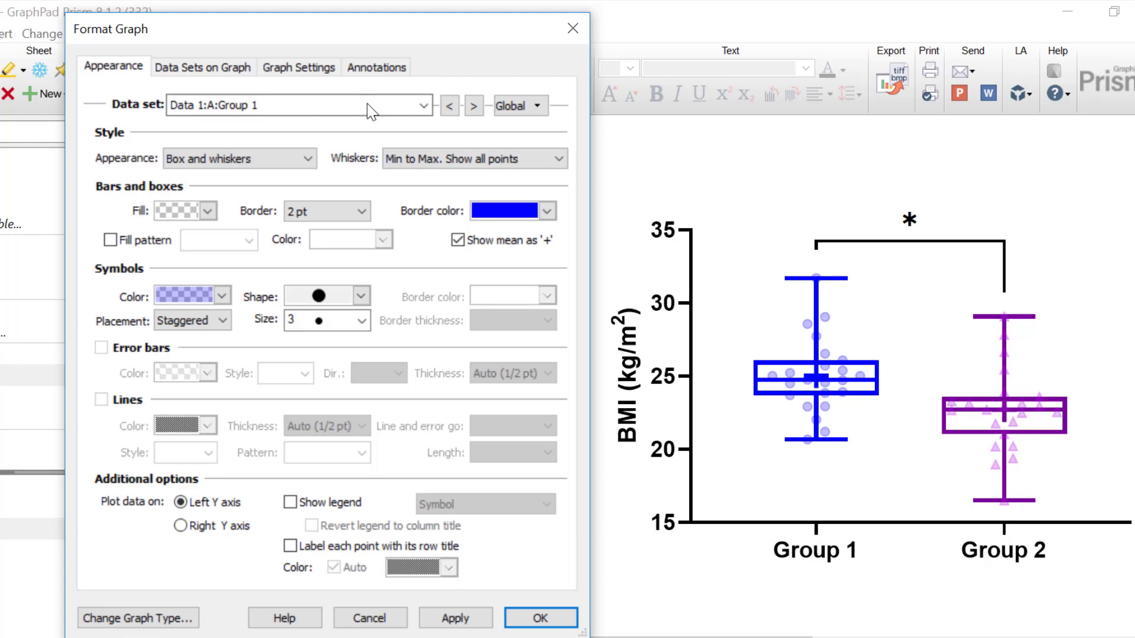
Choose '--- Change ALL data sets ---' from the Format Graph data set list.
click(421, 105)
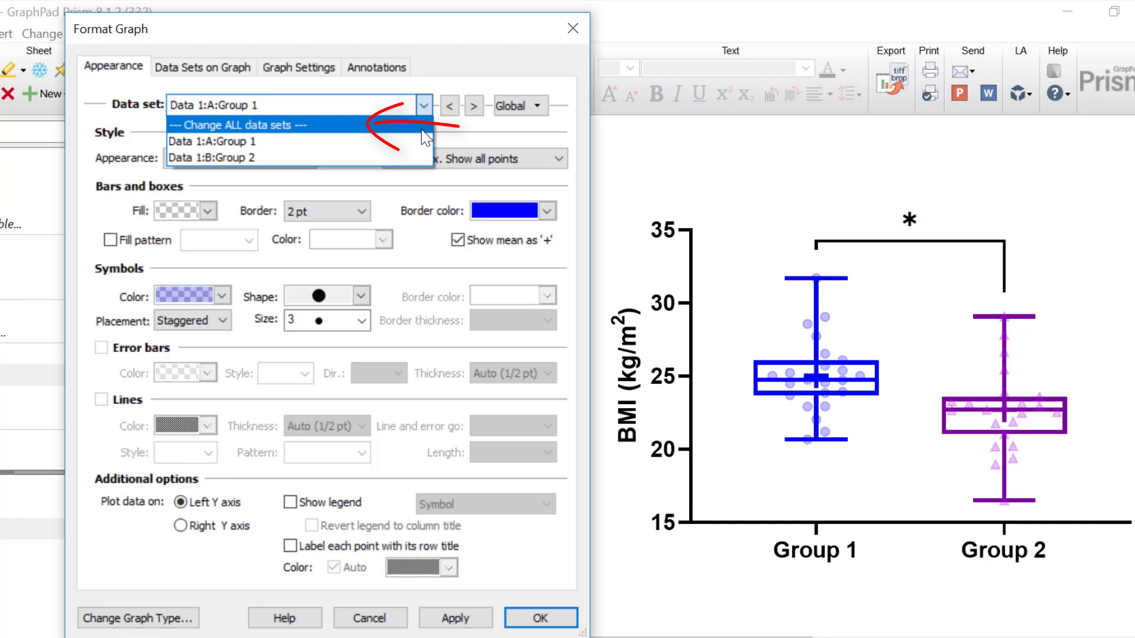
click(221, 125)
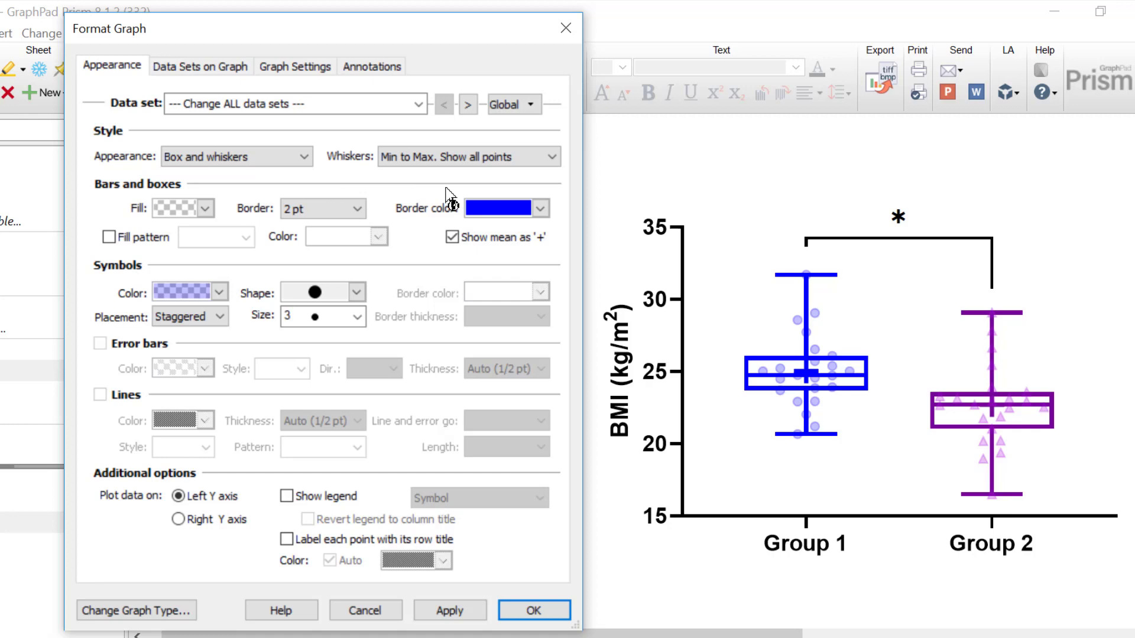
Set the box border color to black for all data sets and apply it.
click(540, 208)
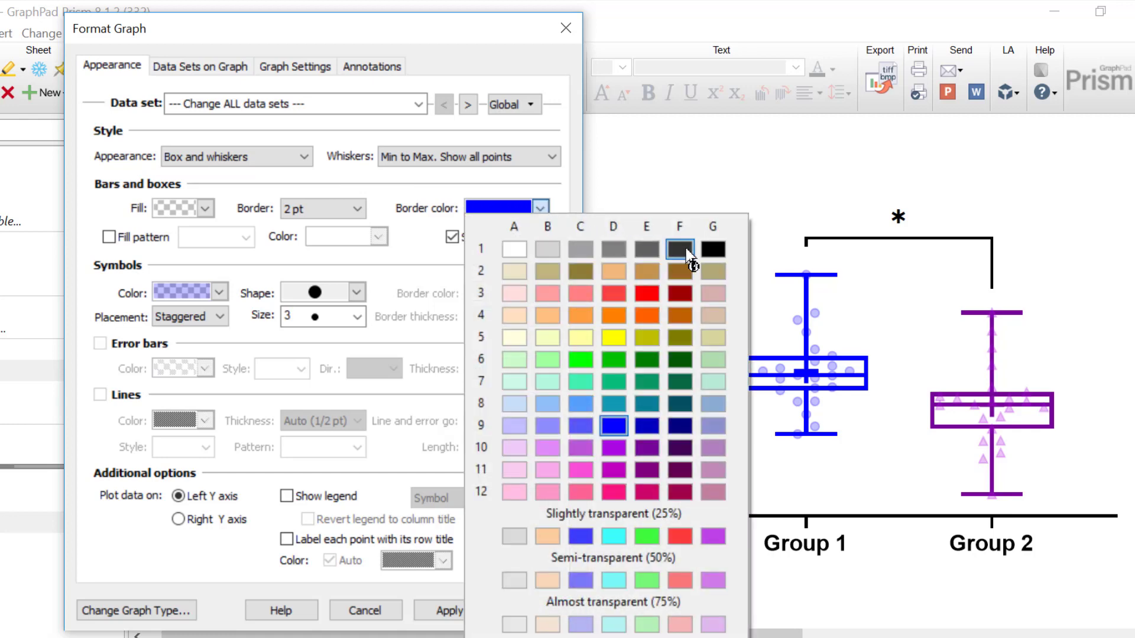
click(680, 249)
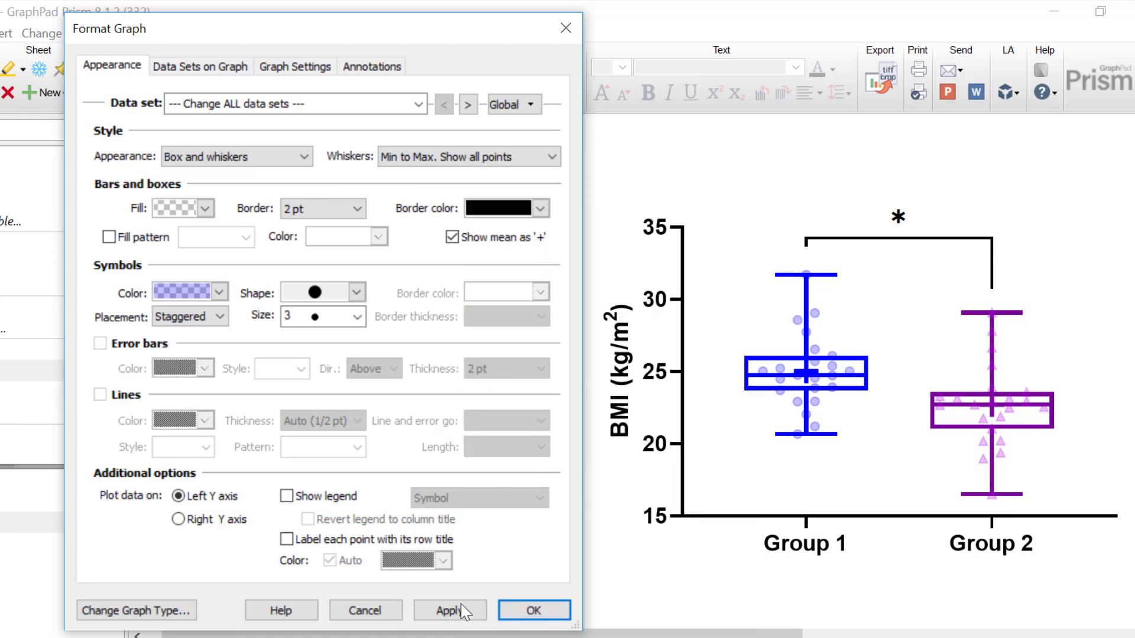
click(450, 610)
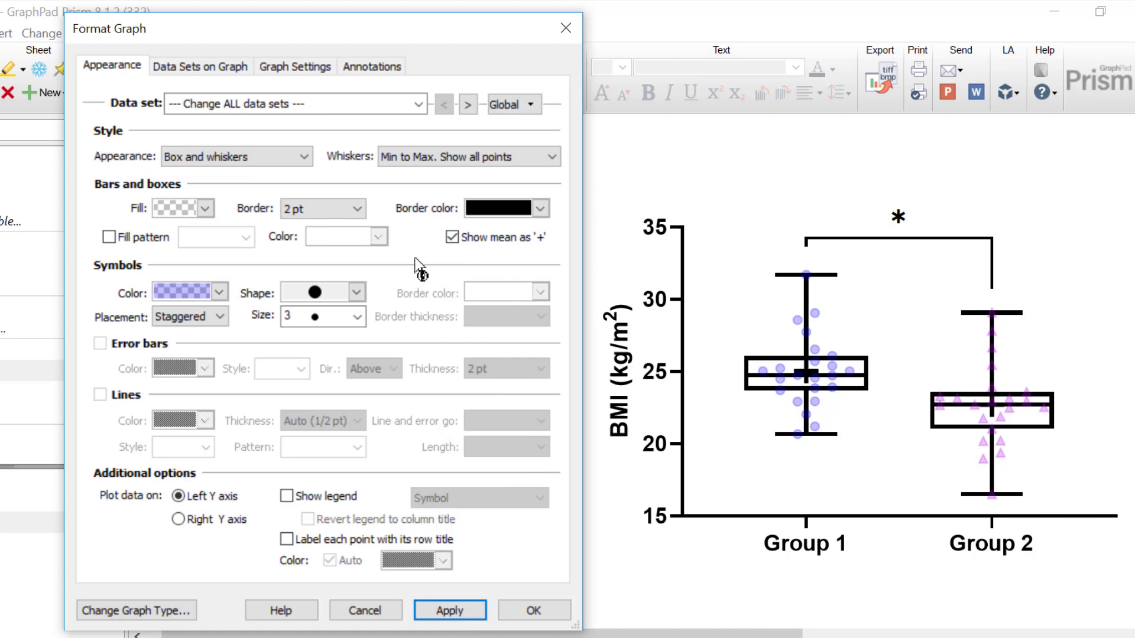
mouse_move(417, 263)
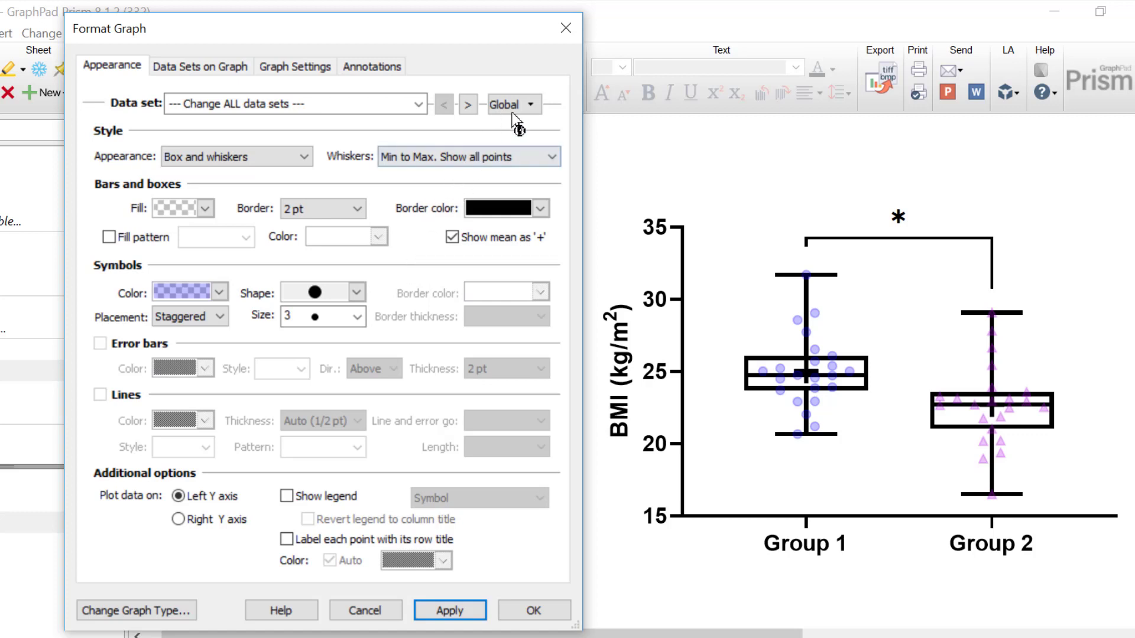
Pick the all-data-sets option from the Global dropdown, then reopen that dropdown.
click(513, 105)
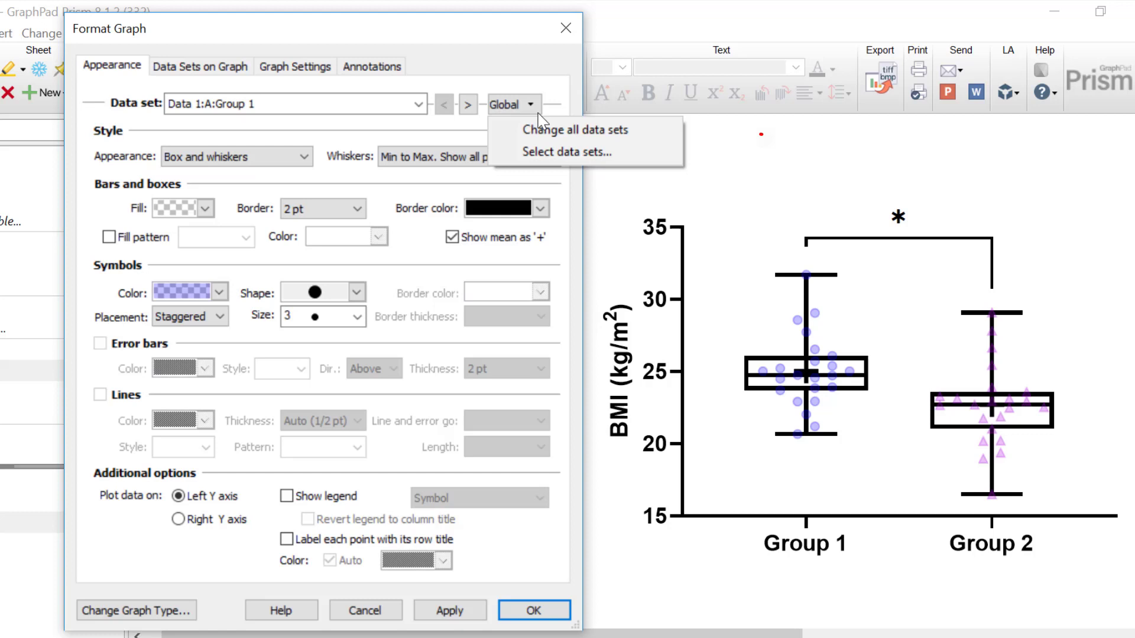
click(572, 130)
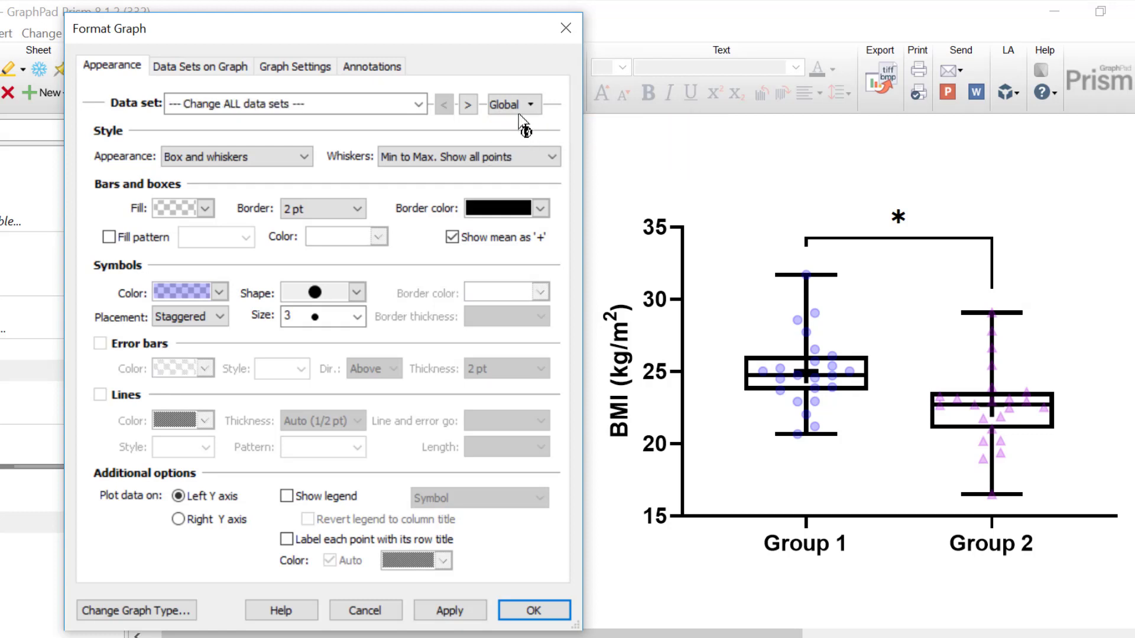
click(531, 104)
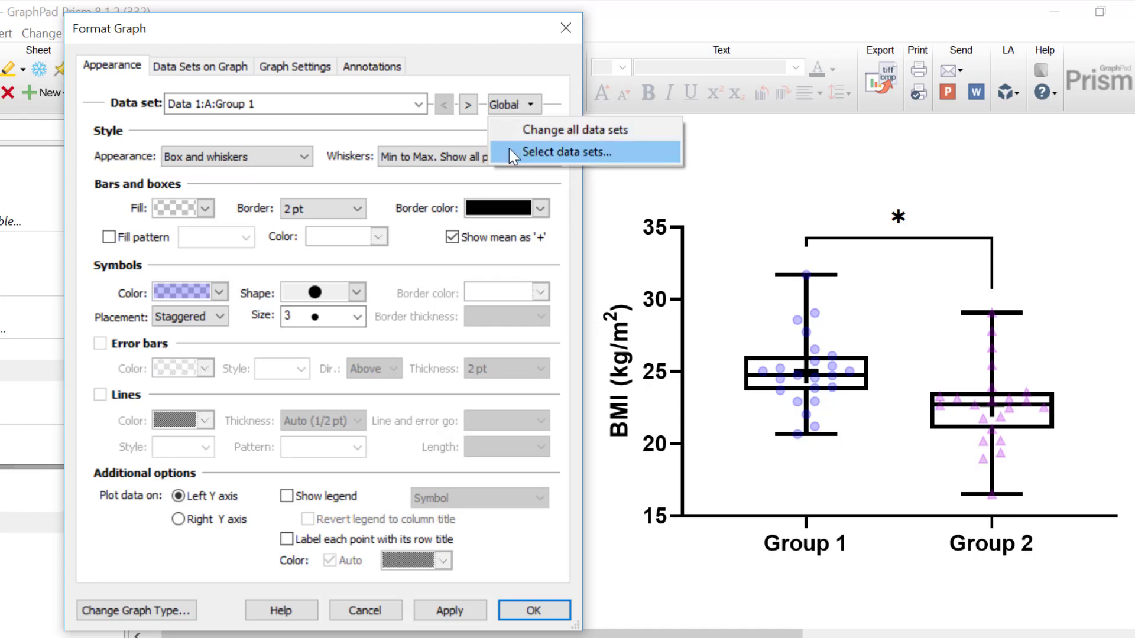
Select data sets via Global, tick All so Group 1 and Group 2 are checked, and confirm.
click(565, 151)
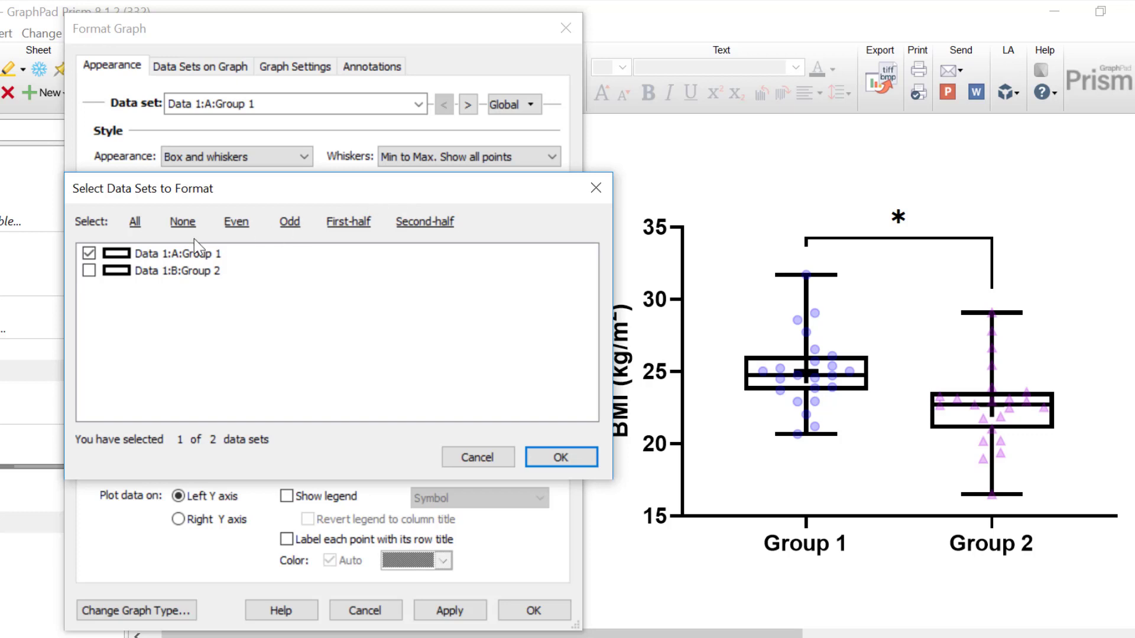
click(134, 222)
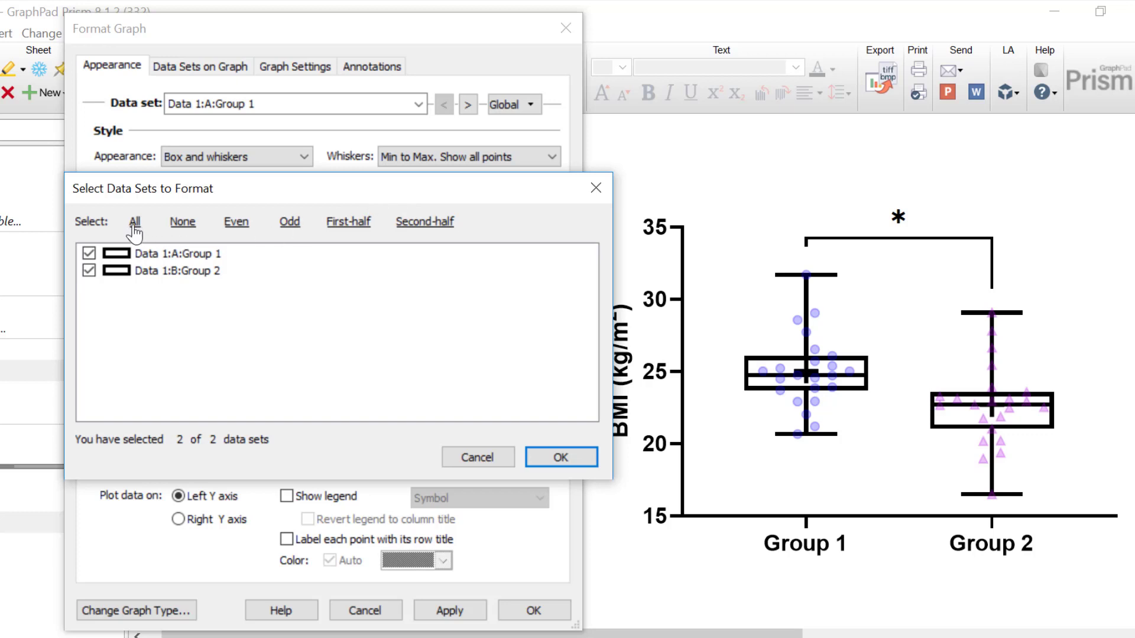
mouse_move(108, 292)
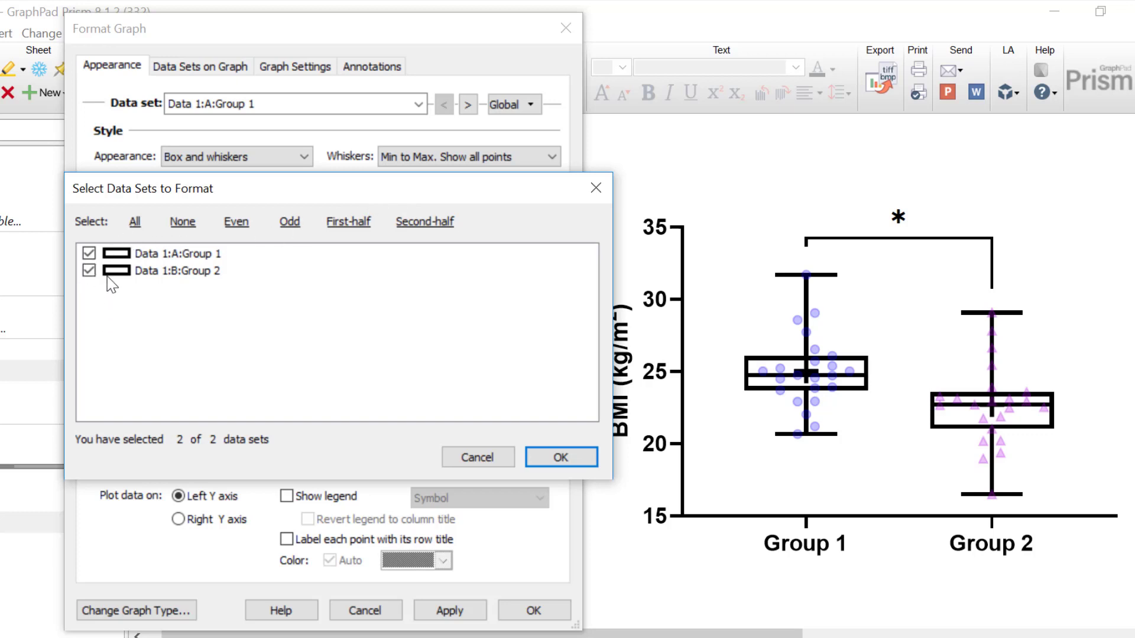
click(559, 457)
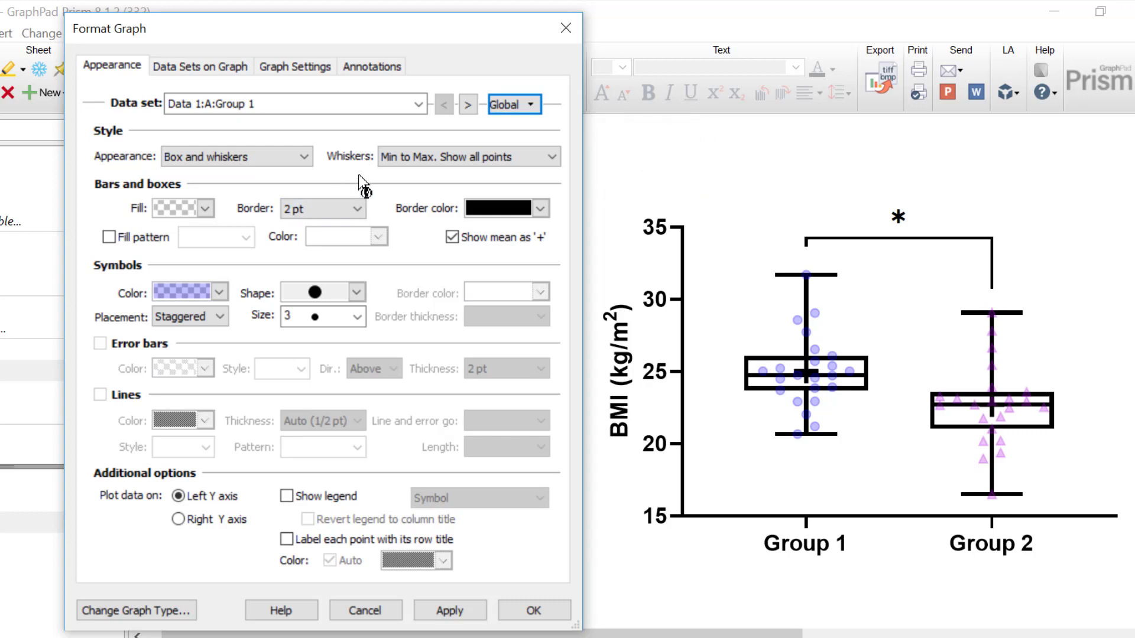
mouse_move(381, 195)
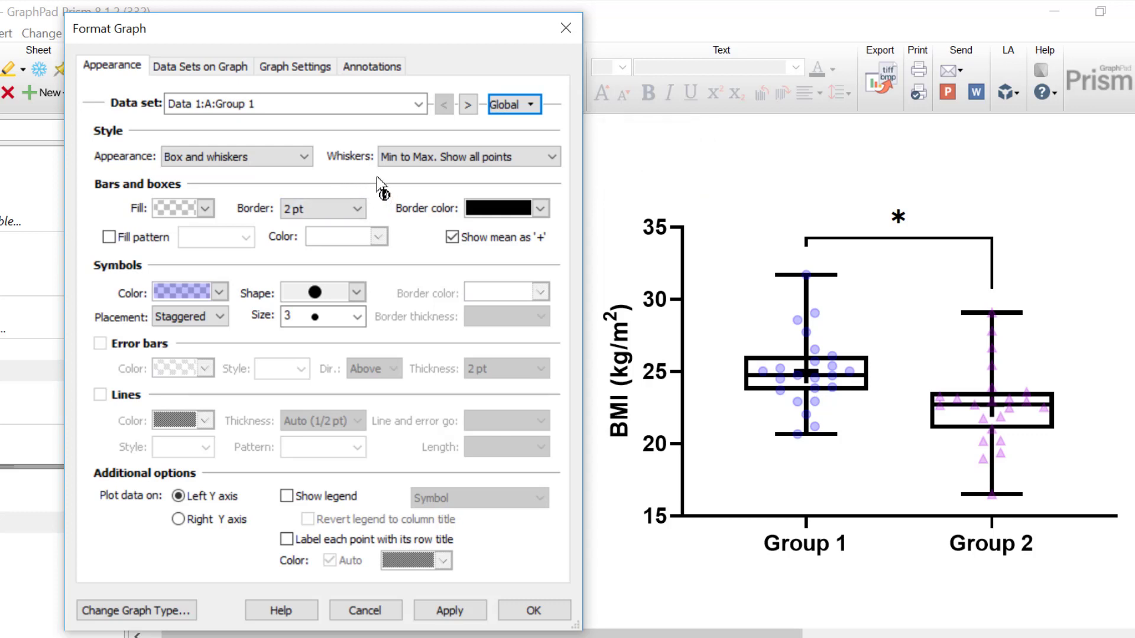